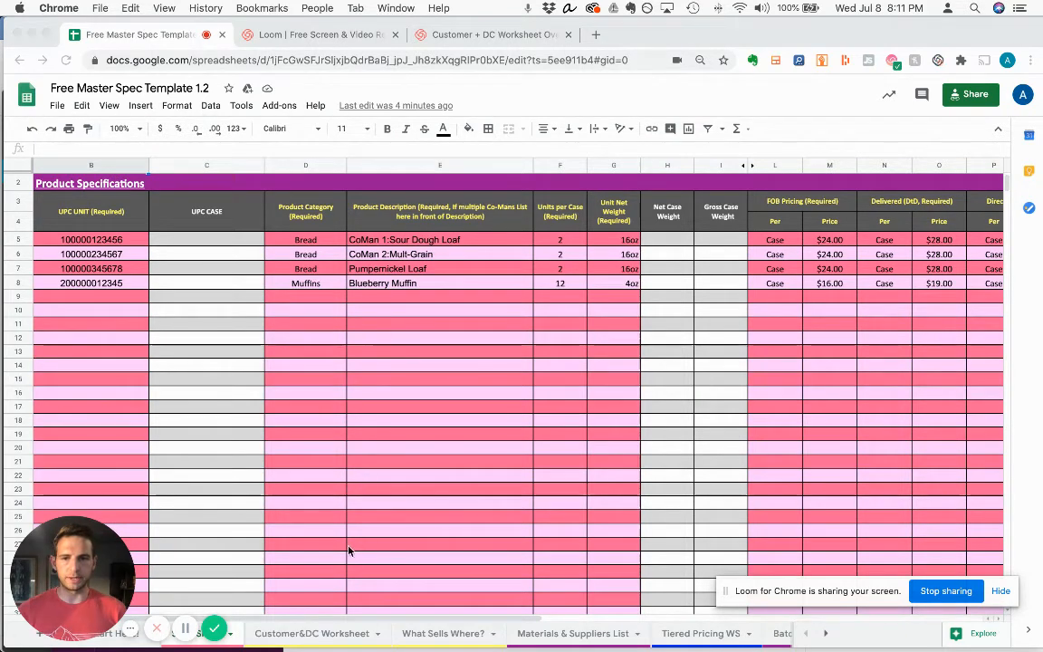
Step: Switch to the Customer&DC Worksheet tab showing DC Specifics and distributor pricing tables
click(312, 633)
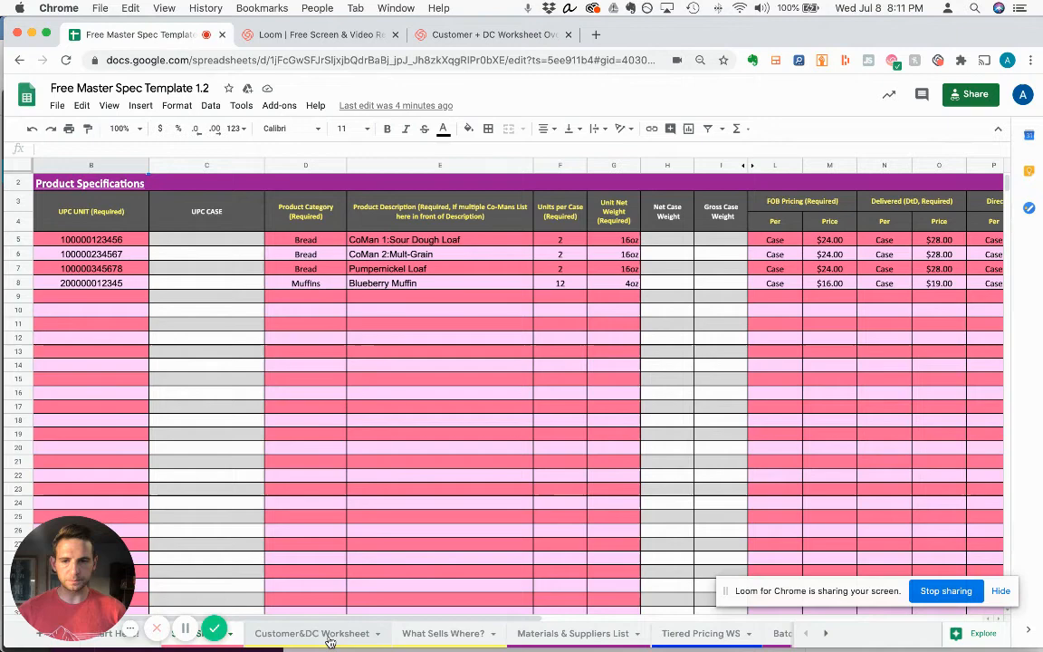
click(311, 633)
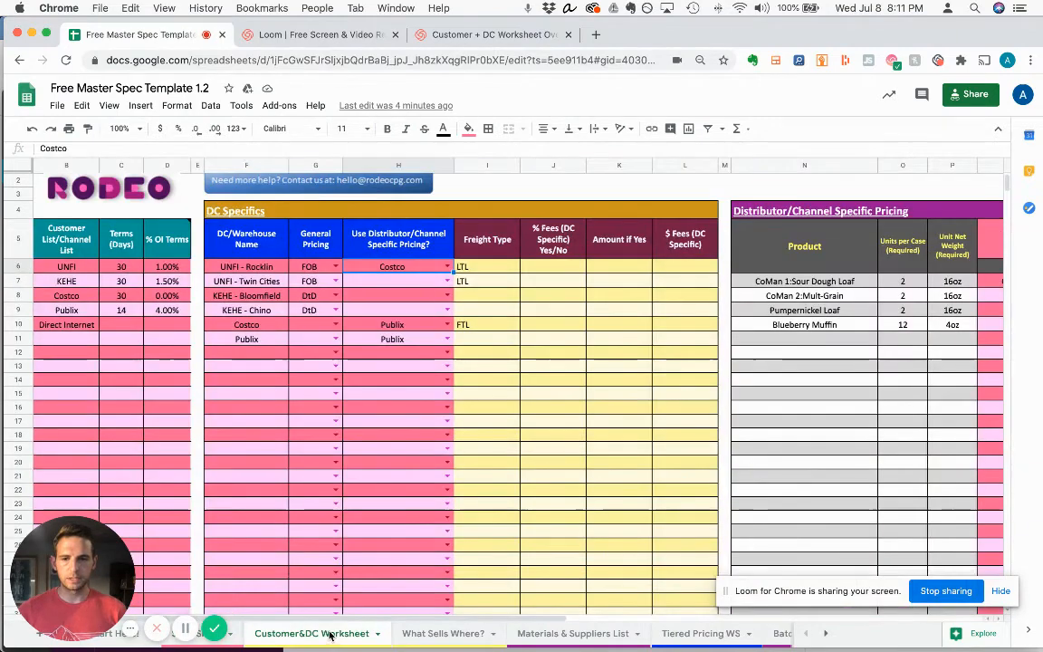
mouse_move(212, 310)
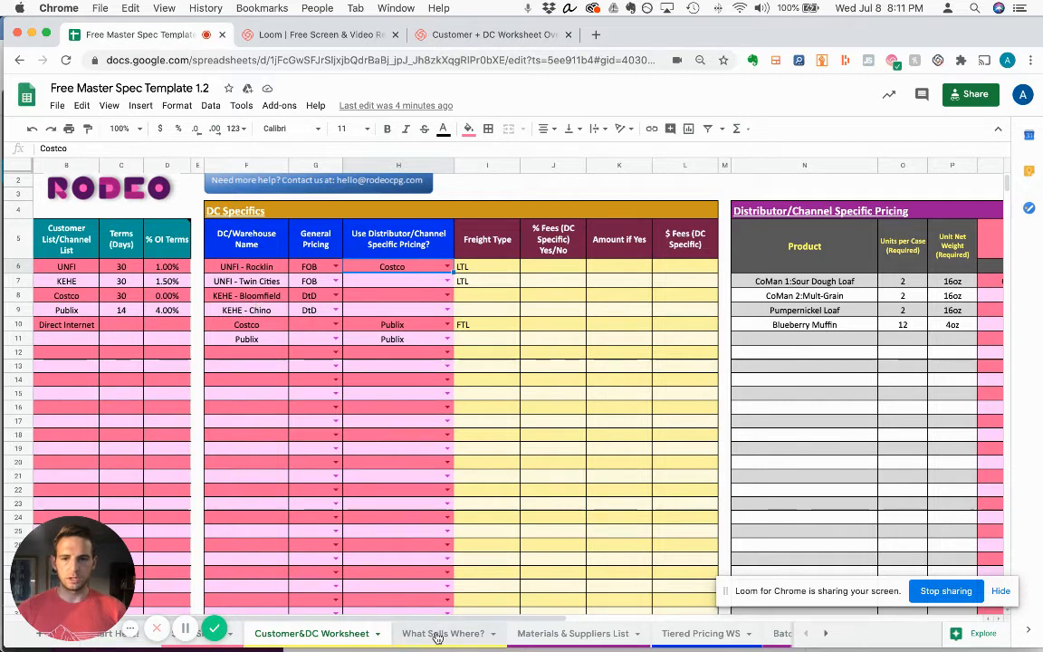
Step: Switch to the What Sells Where? product-by-distribution-center matrix sheet
click(442, 633)
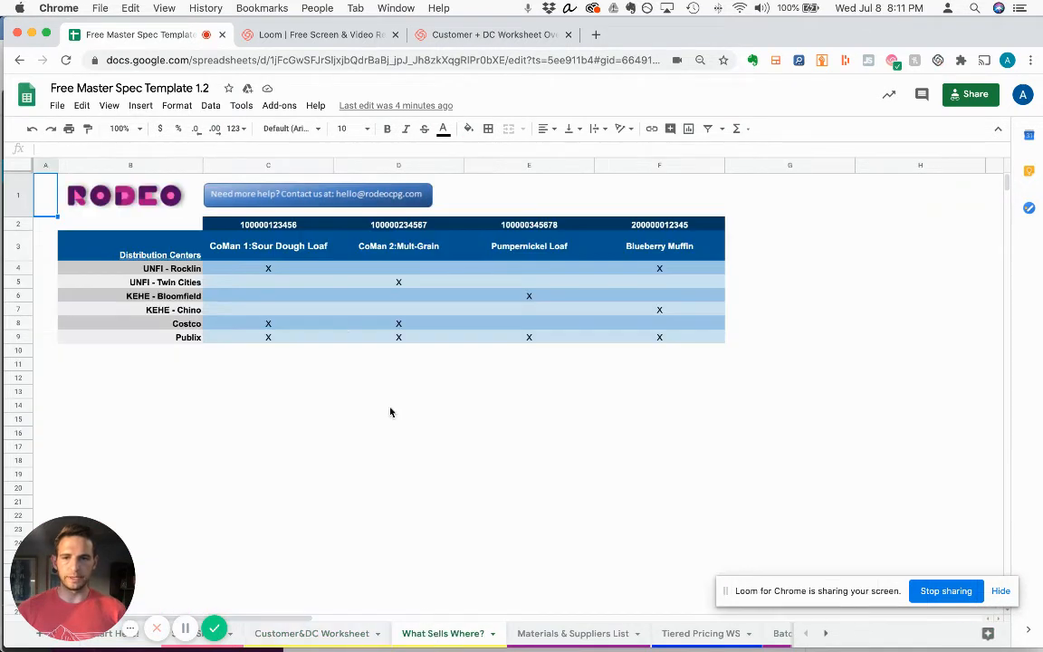
mouse_move(257, 224)
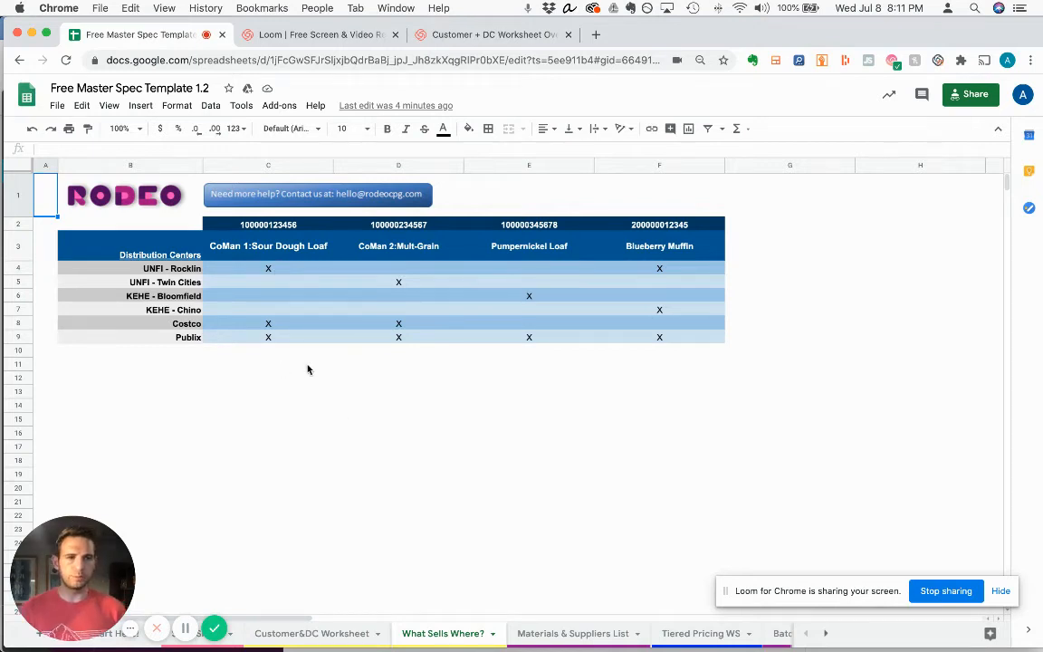
mouse_move(349, 374)
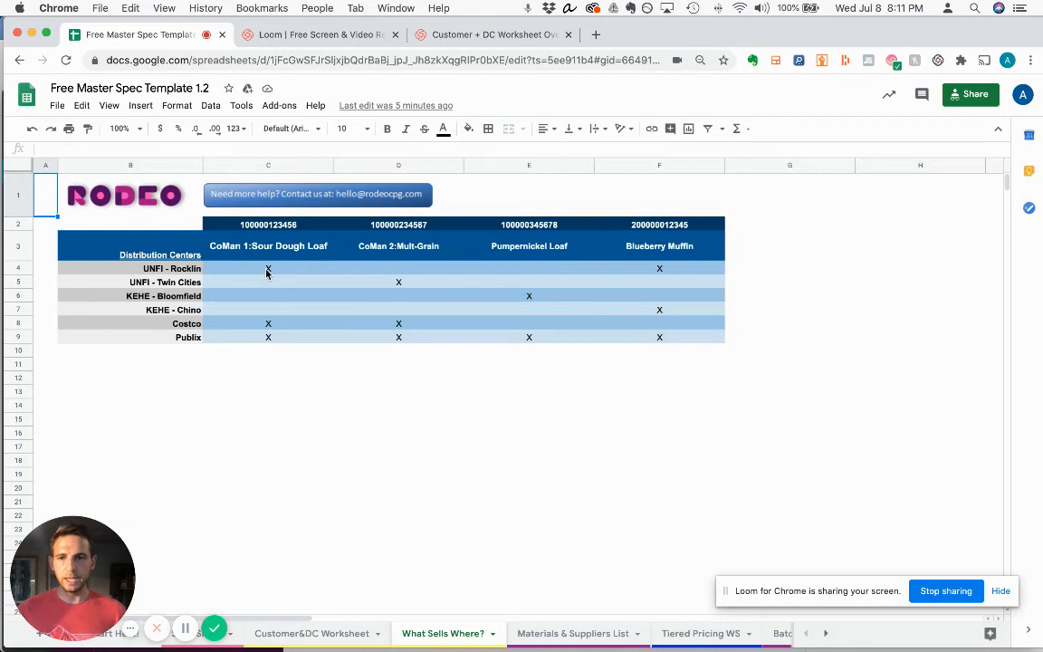
Step: Clear and re-enter the x in cell C4 for UNFI - Rocklin's Sour Dough Loaf
click(267, 268)
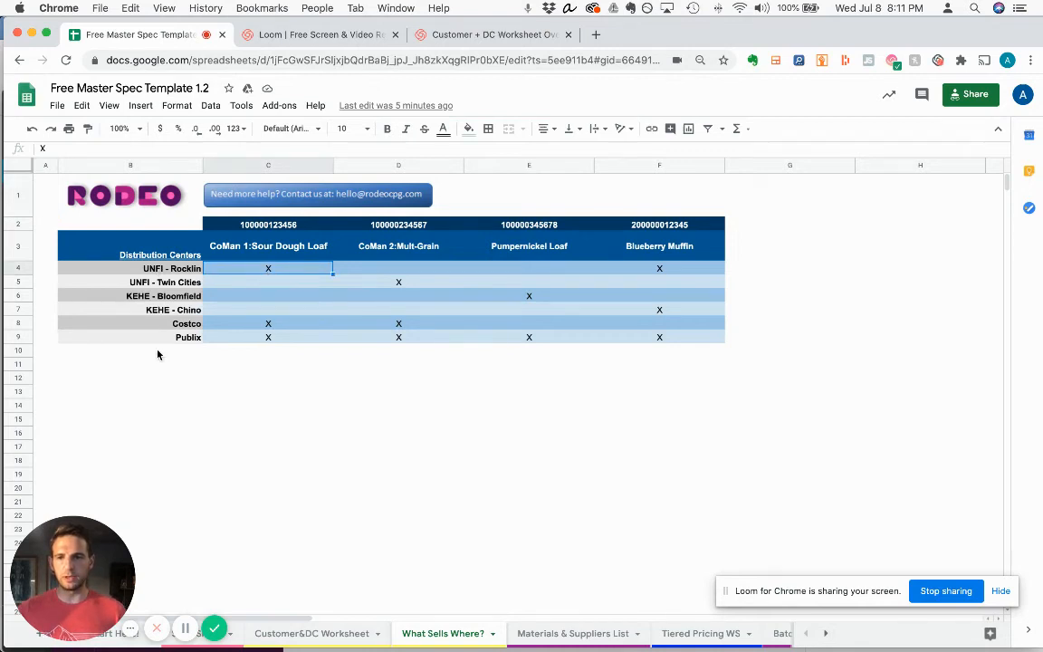
mouse_move(537, 255)
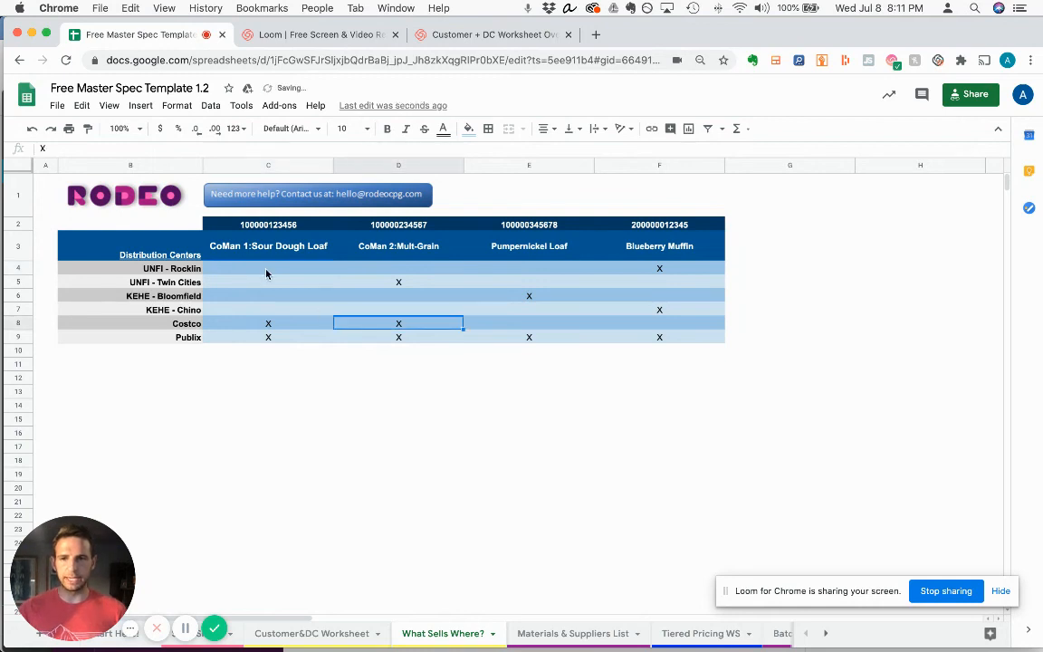
click(267, 267)
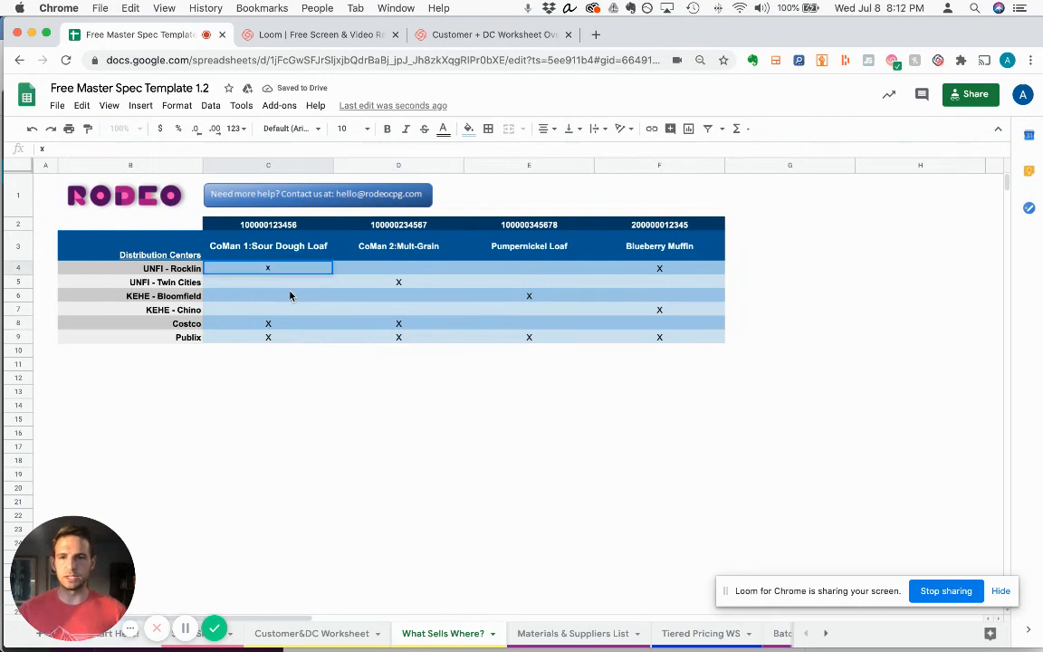